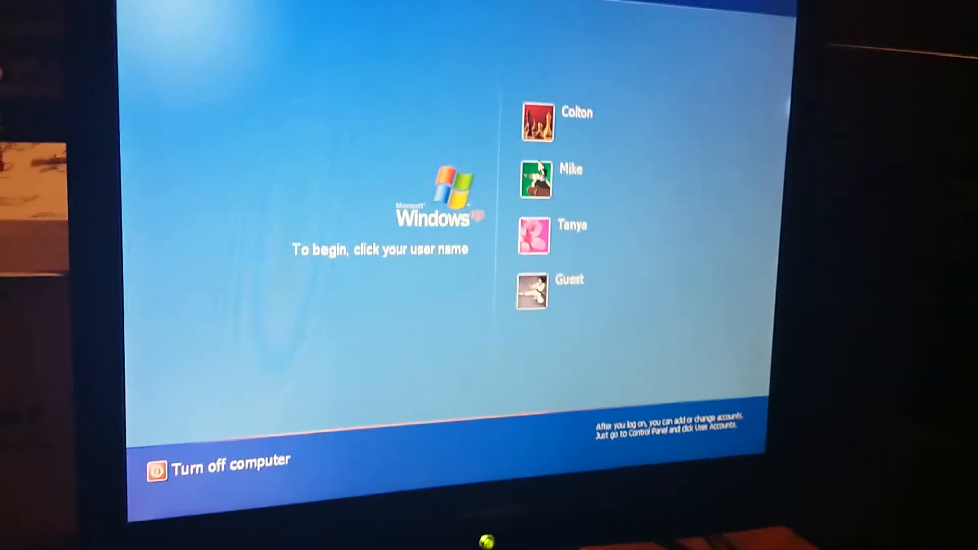
Select the first user account on the Welcome screen so its password box appears.
click(535, 120)
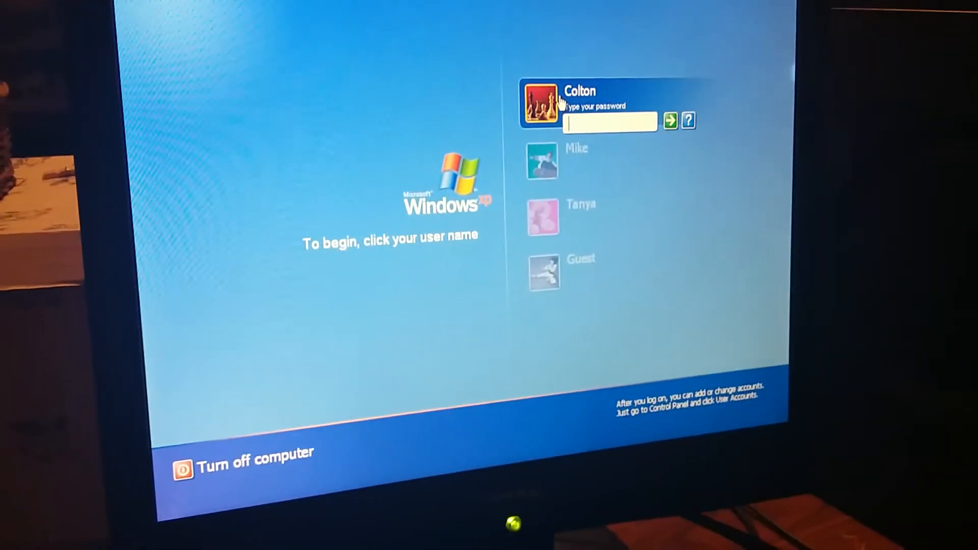
click(669, 120)
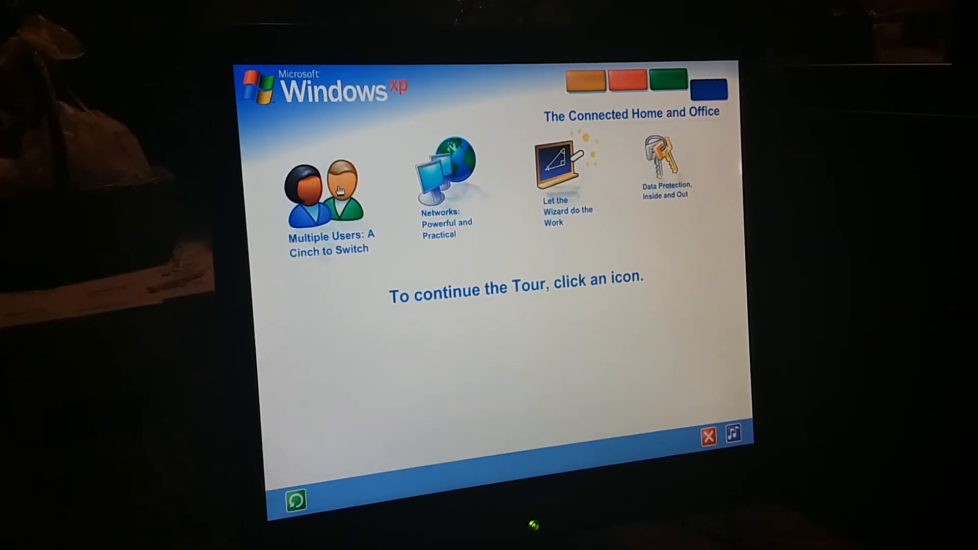
Choose The Connected Home and Office section of the Windows XP tour.
click(324, 193)
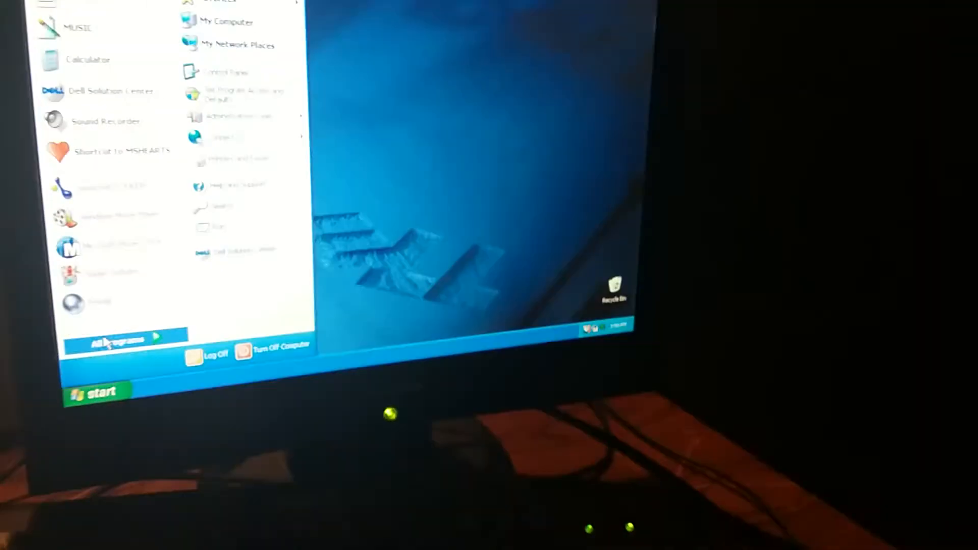
Expand All Programs from the Start menu to reach Accessories.
click(115, 338)
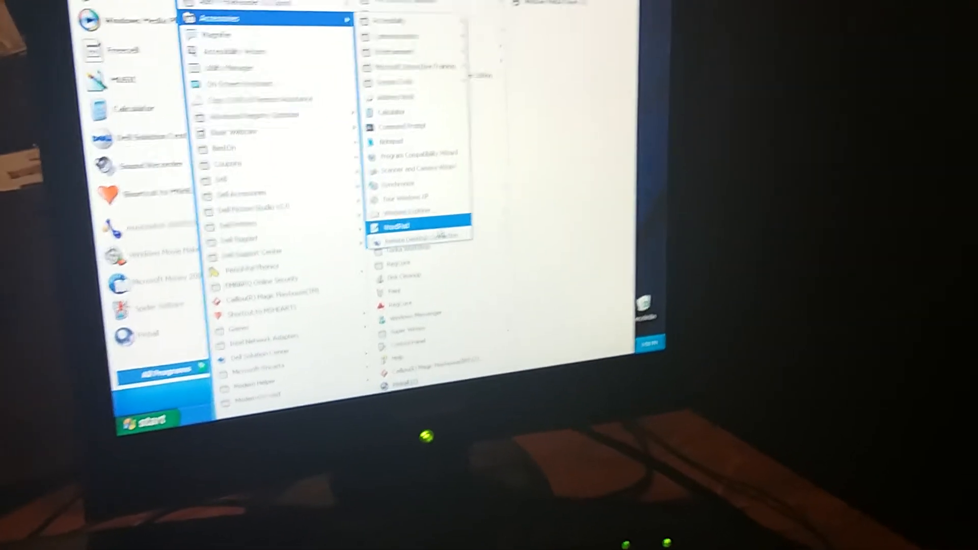
Launch WordPad and raise the font size beyond 36 for the new document.
click(395, 224)
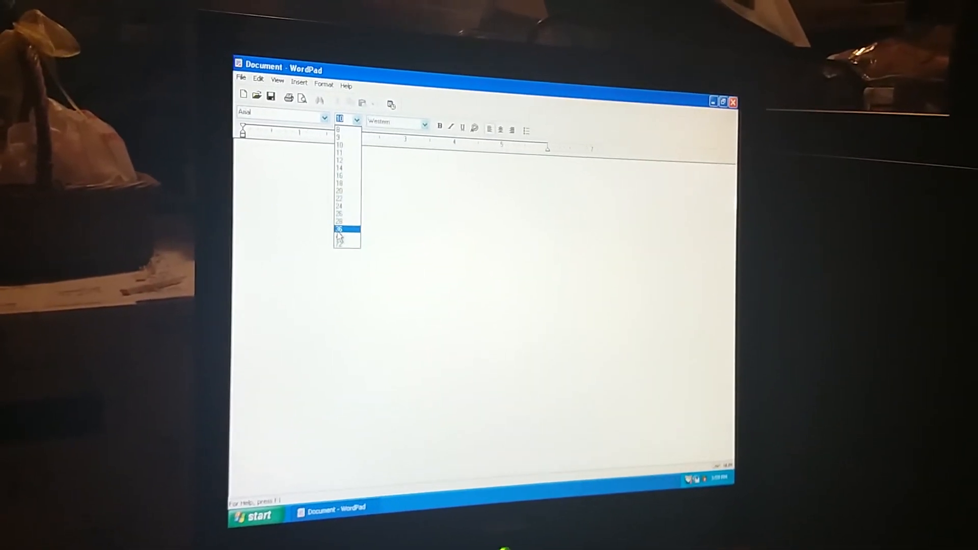
click(342, 233)
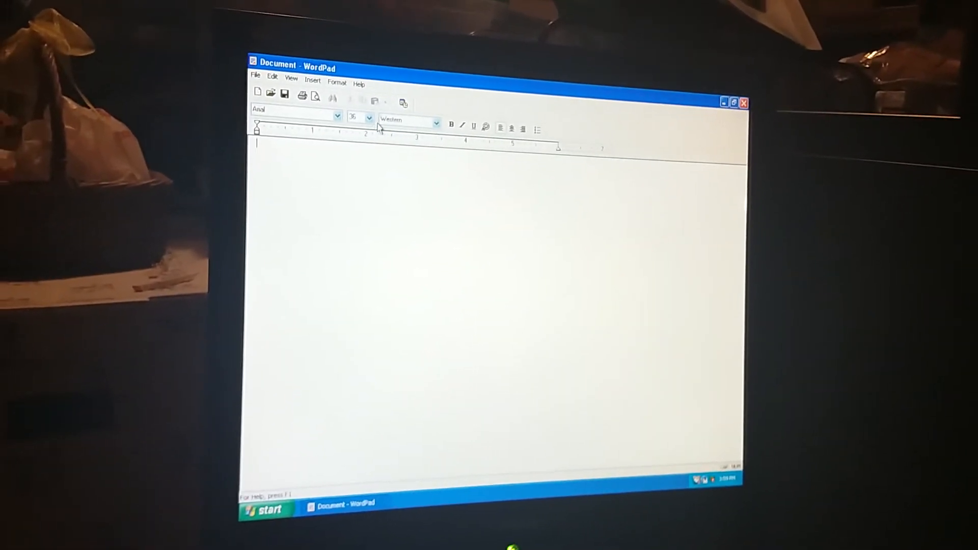
click(368, 118)
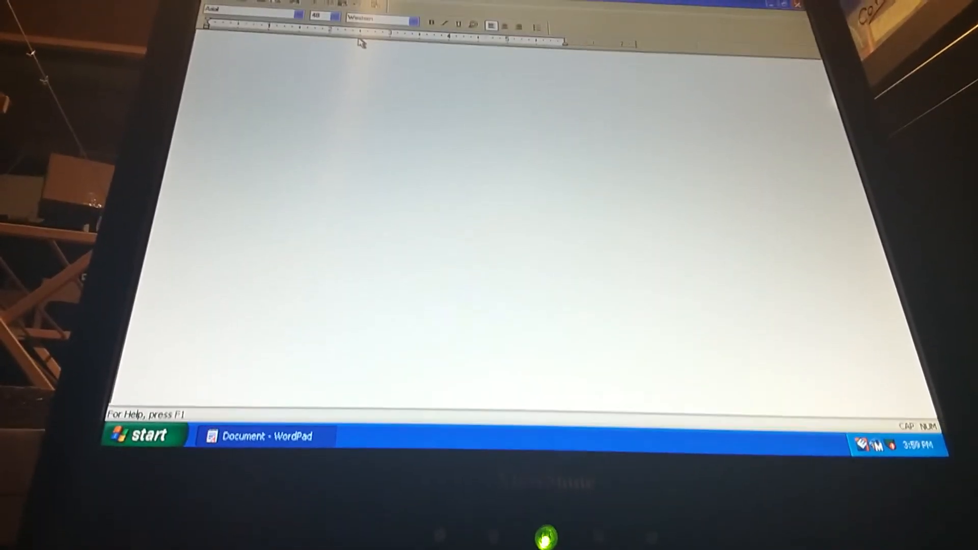
Write the first sentence greeting and describing a preview WordPad document.
text(Ho)
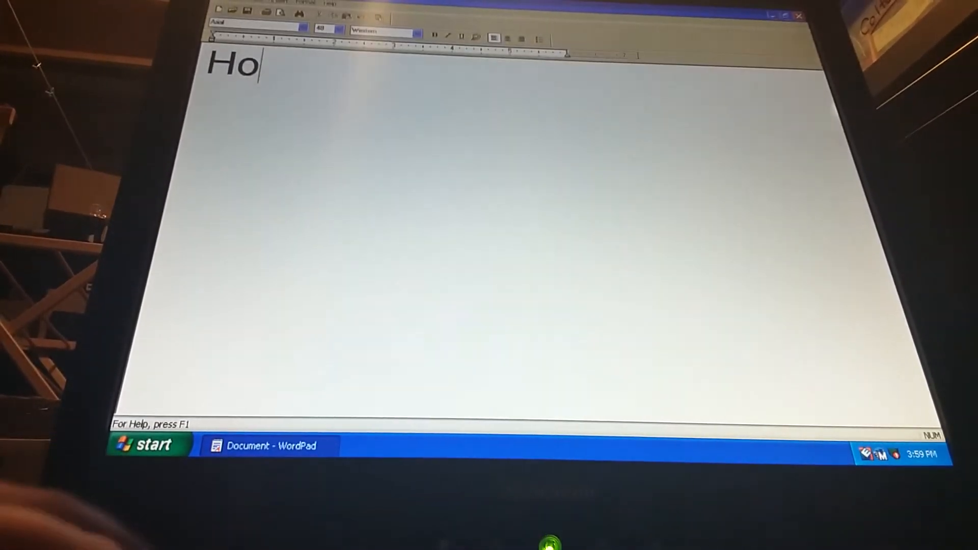
text(Hi,)
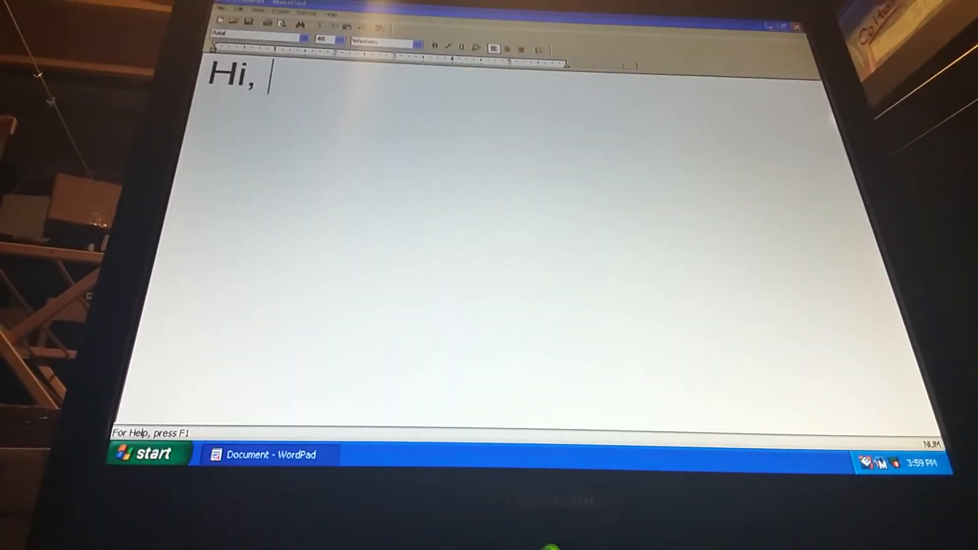
text(an)
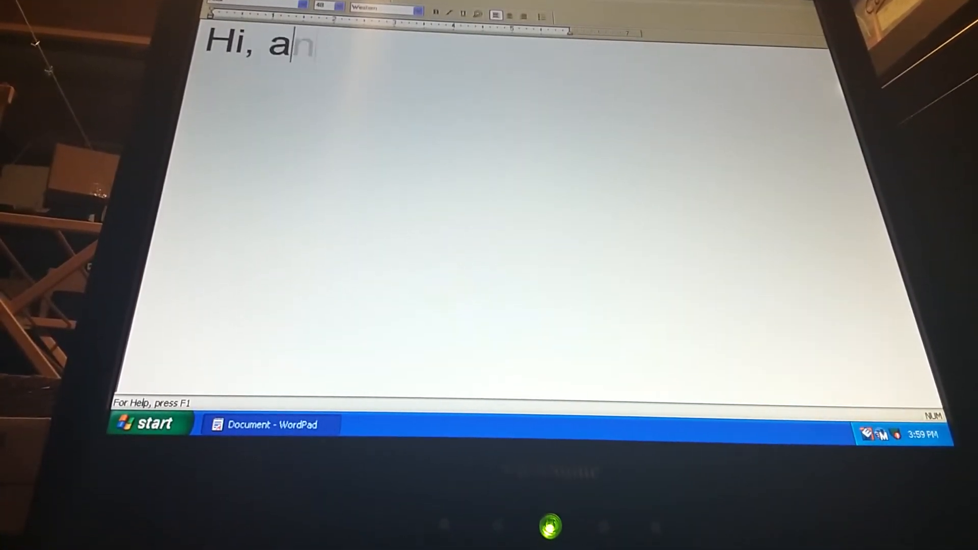
text(d this is)
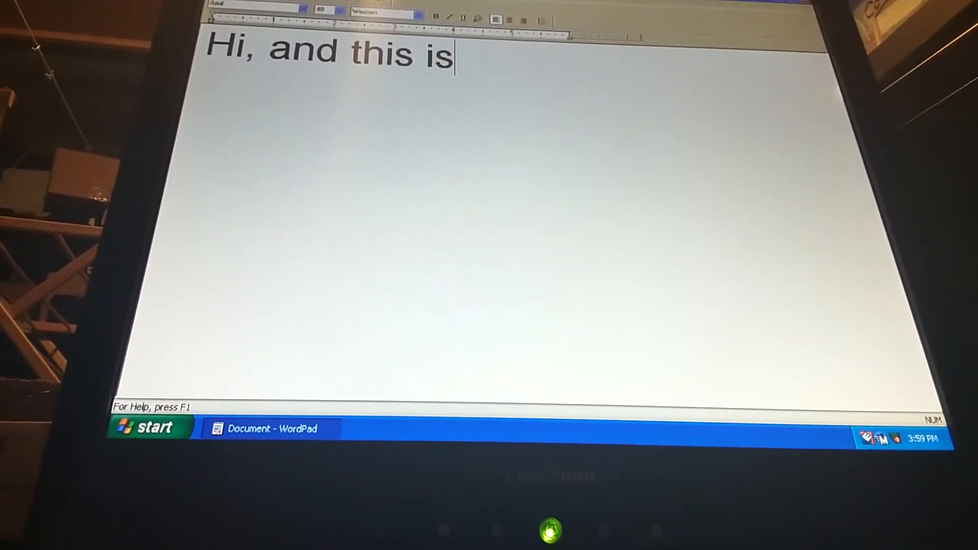
text(a pre)
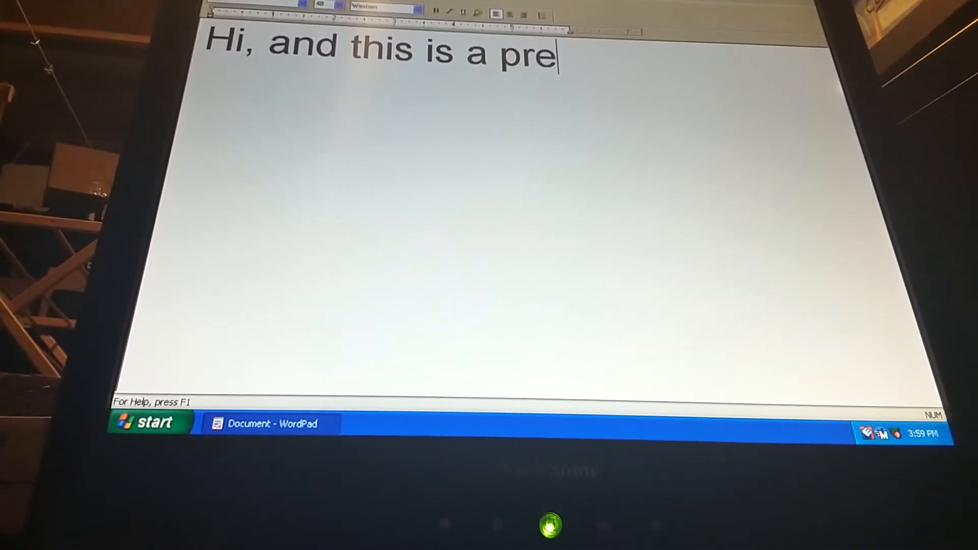
text(view of a W)
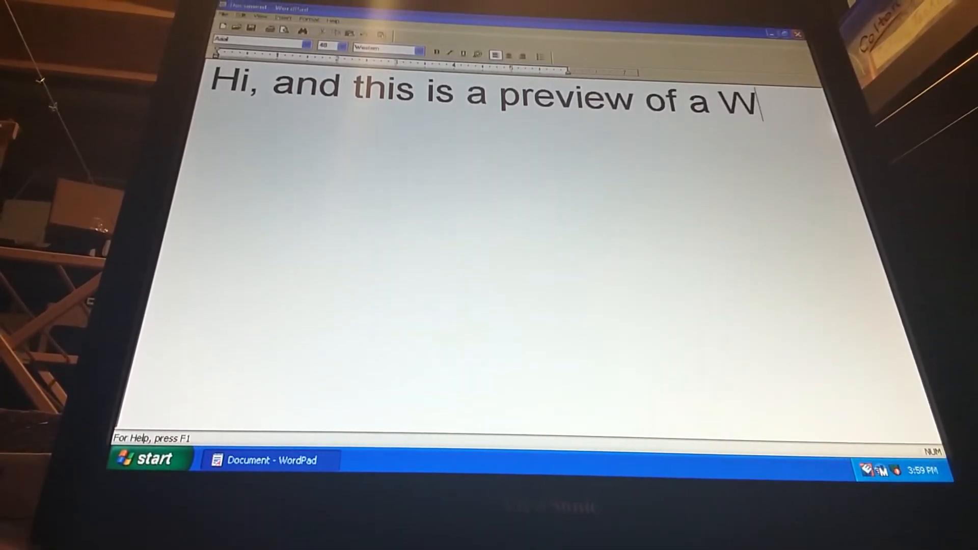
text(ordP)
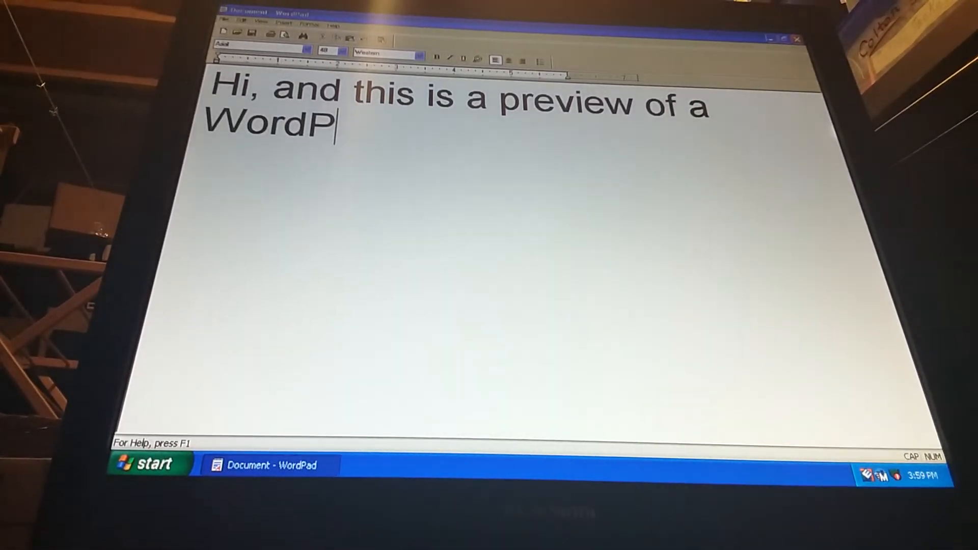
text(ad d)
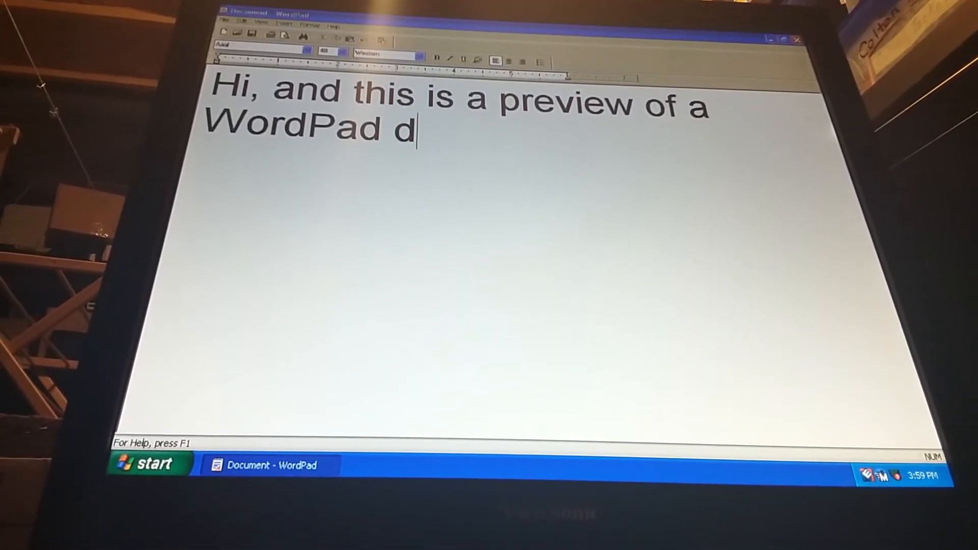
text(ocum)
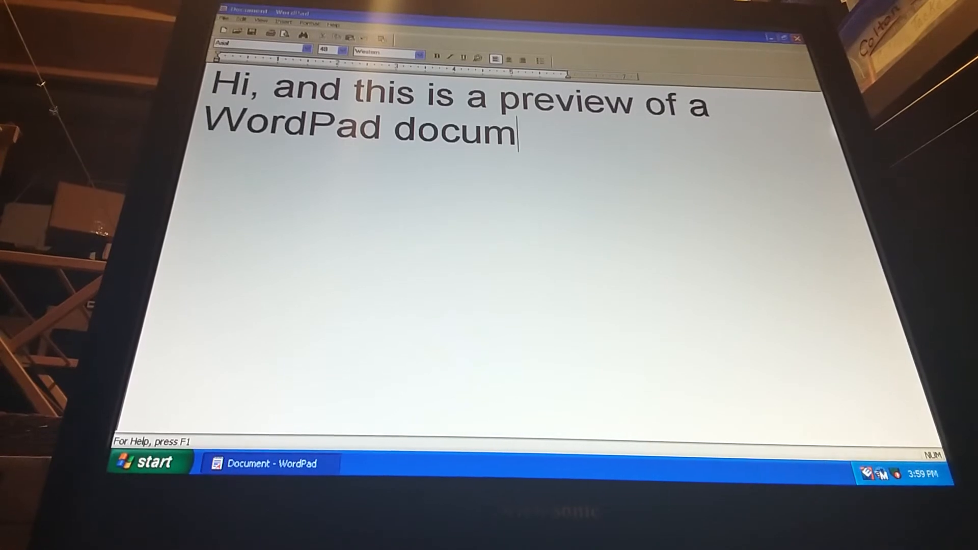
text(ent.)
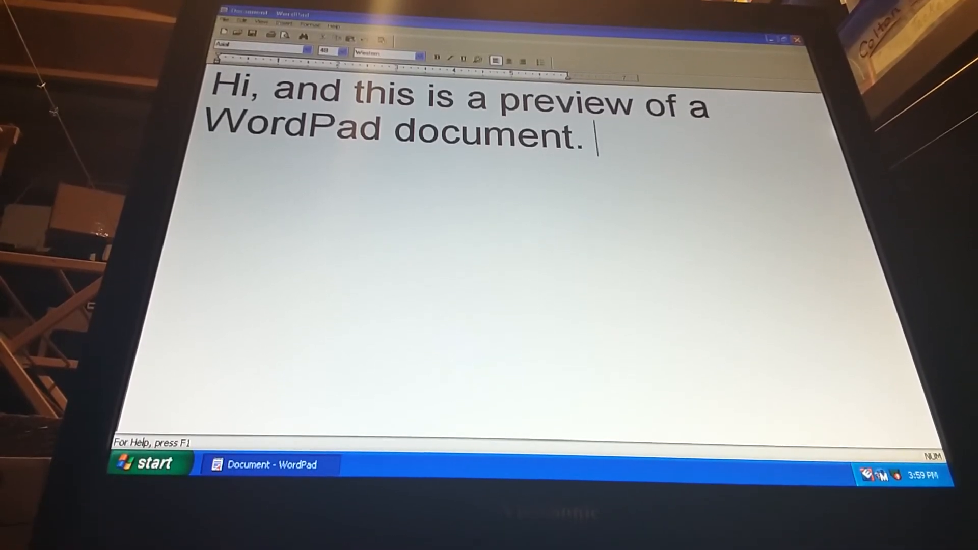
Write the second sentence about enjoying lots of documents on other computers with WordPad.
key(capslock)
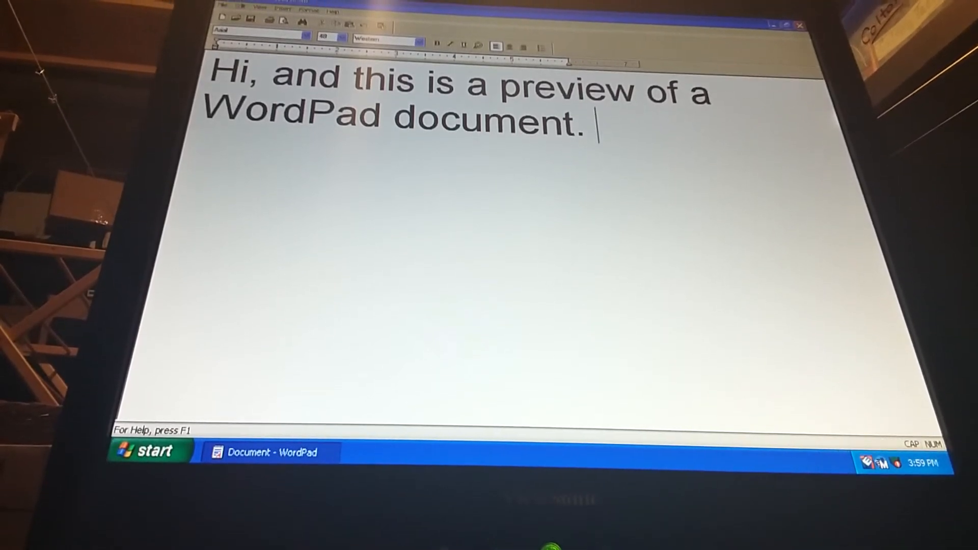
text(I)
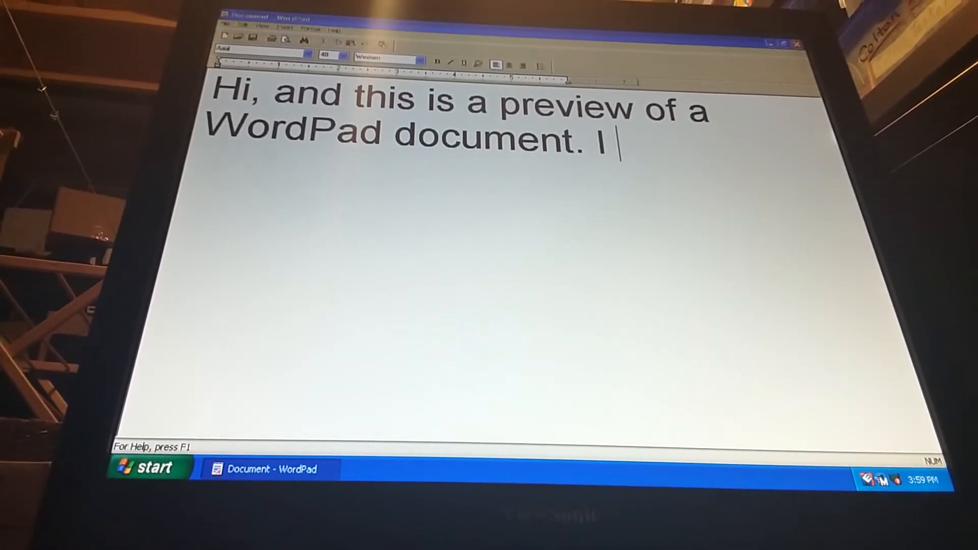
text(enjoy maki)
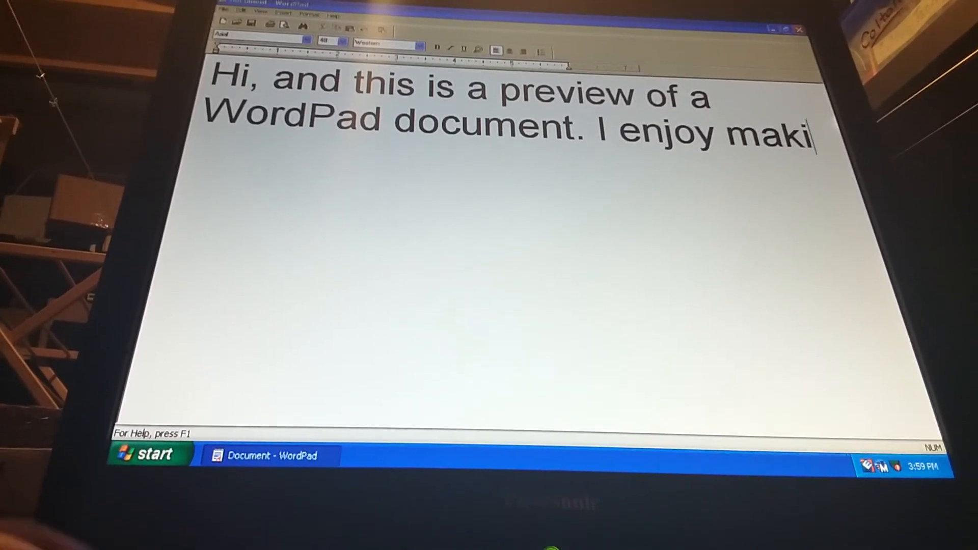
text(ng)
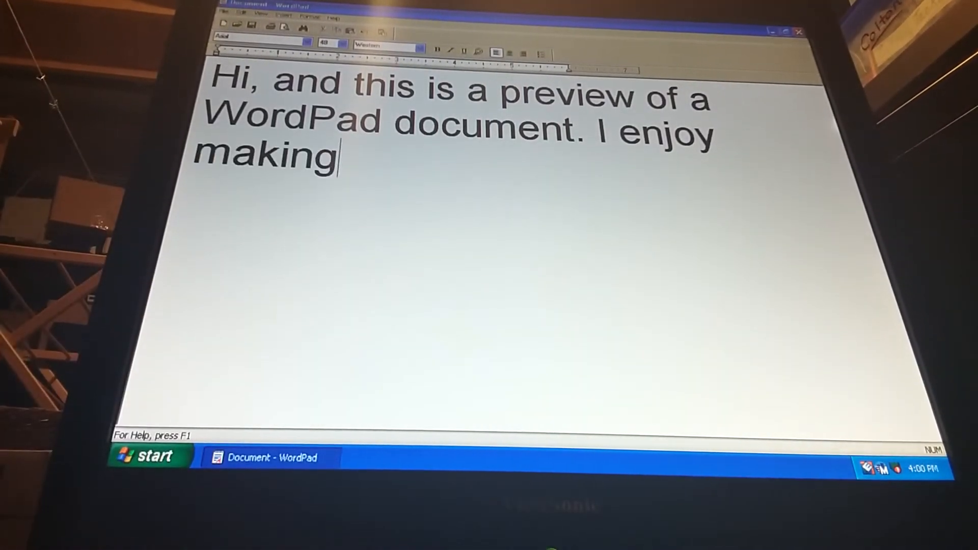
text(lots)
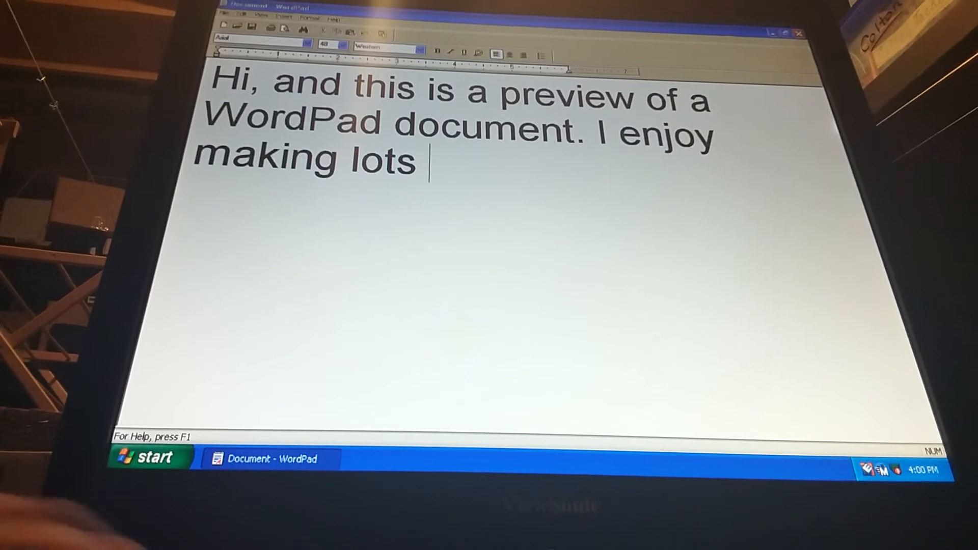
text(of d)
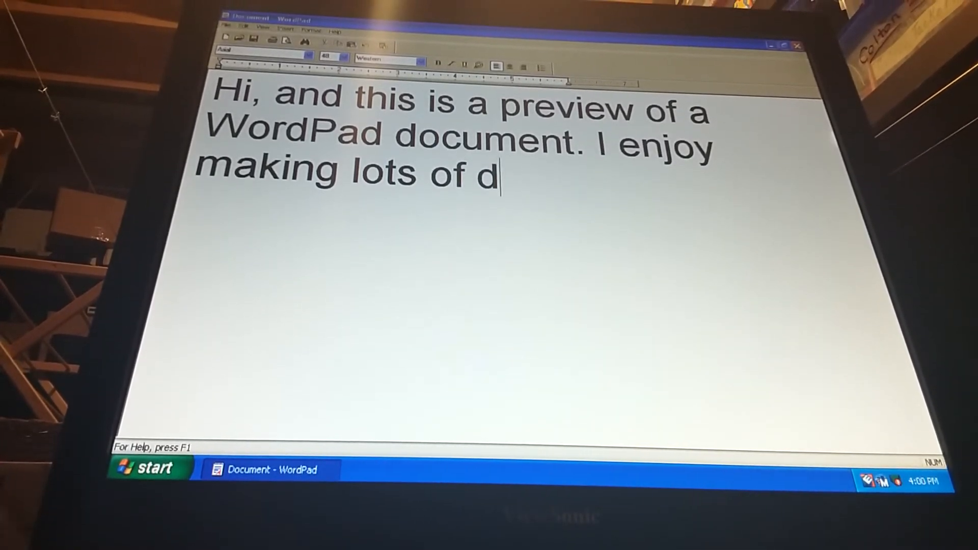
text(ocume)
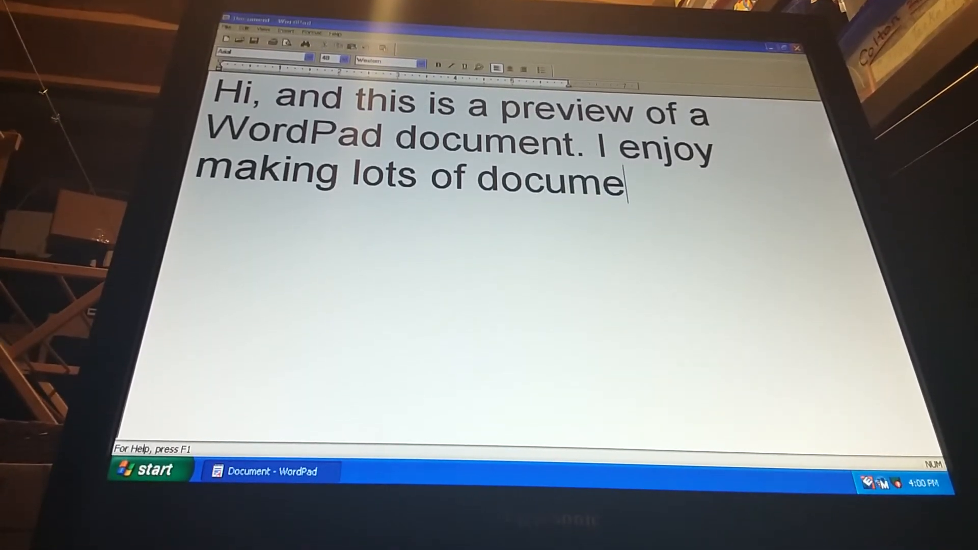
text(nt)
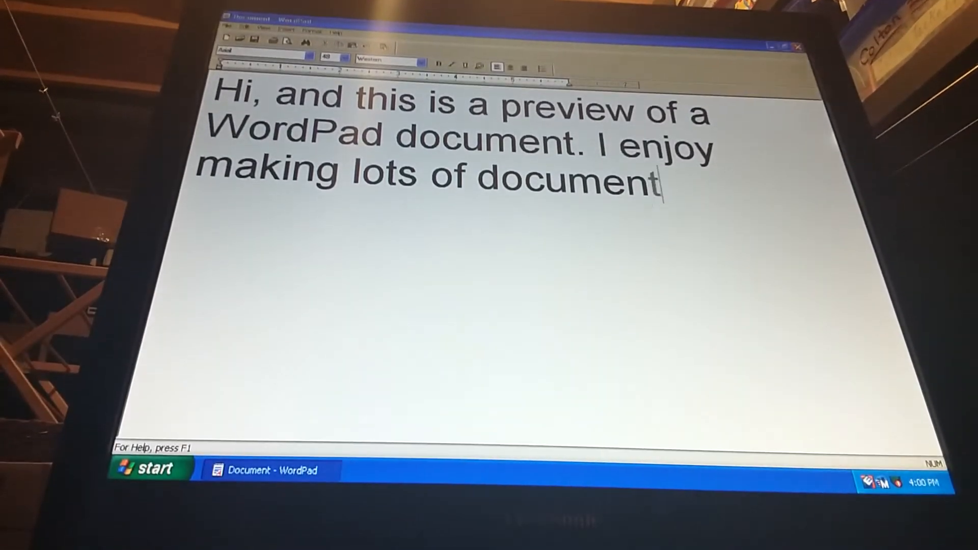
text(s on)
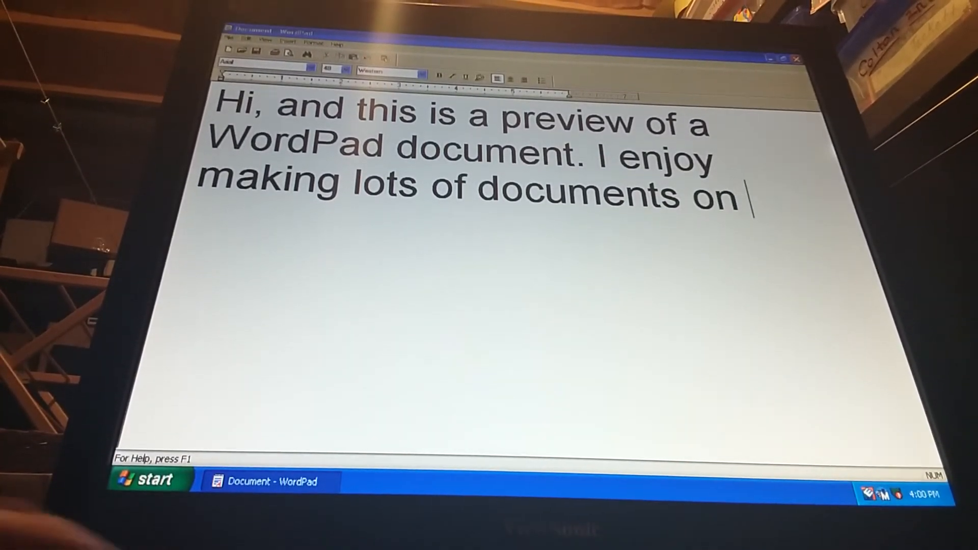
text(other)
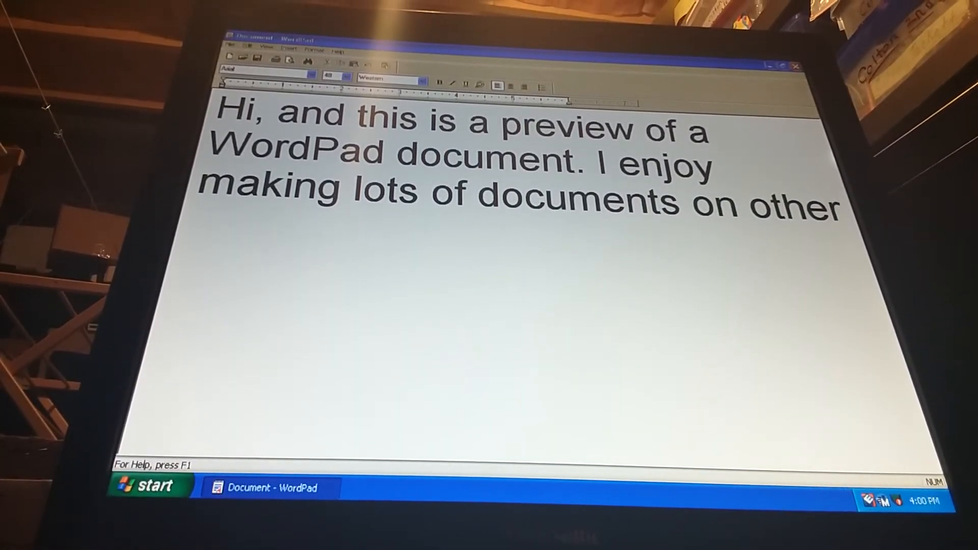
text(computers wi)
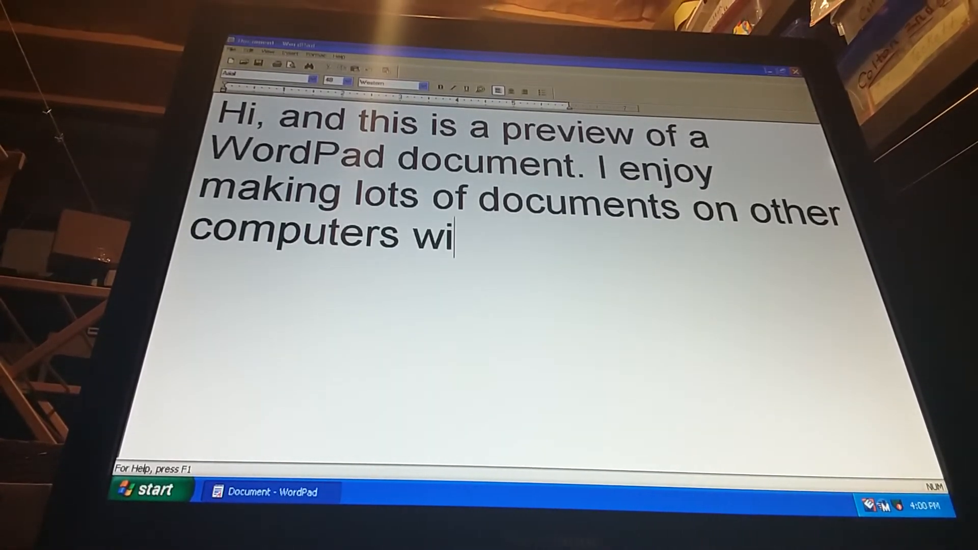
text(th Wo)
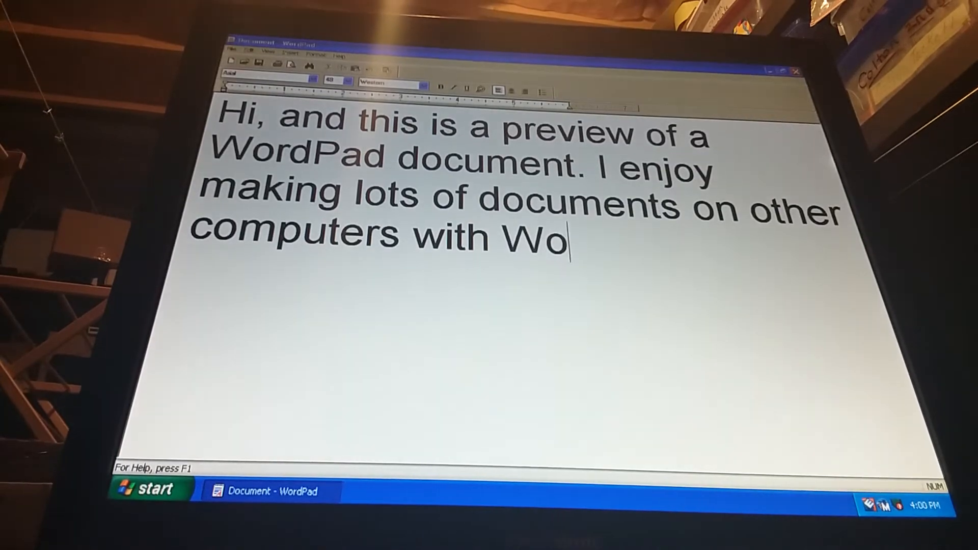
text(rdPad.)
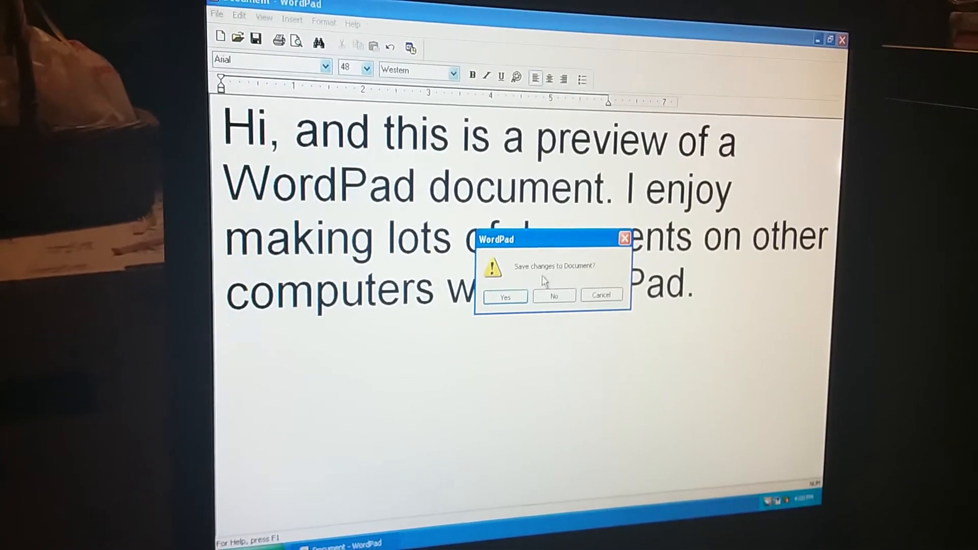
Discard the WordPad changes with No, then reopen the Start menu's program list.
click(553, 296)
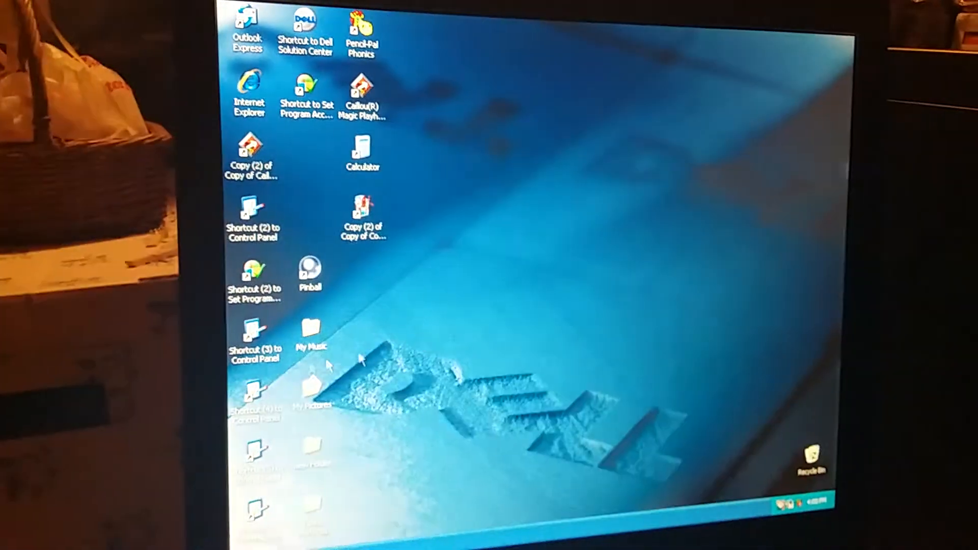
click(248, 522)
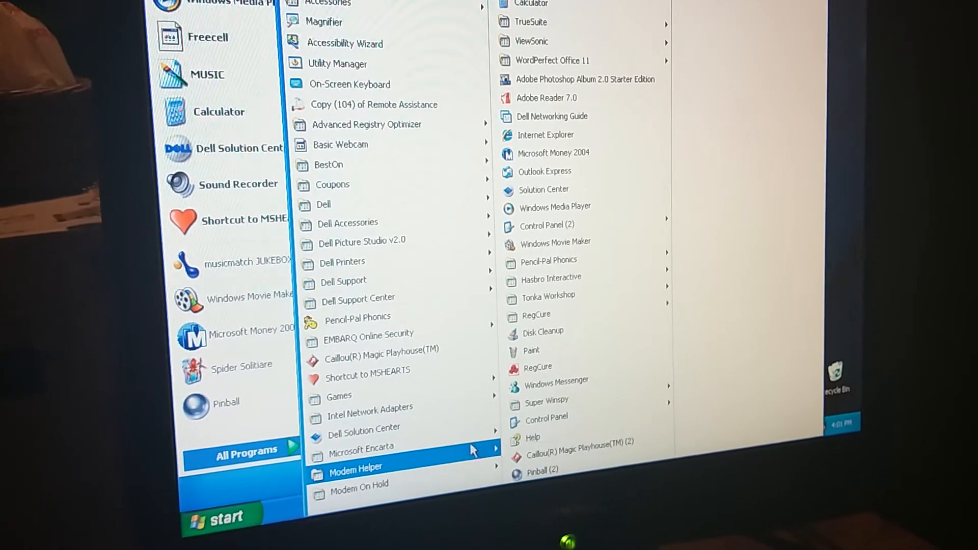
mouse_move(361, 446)
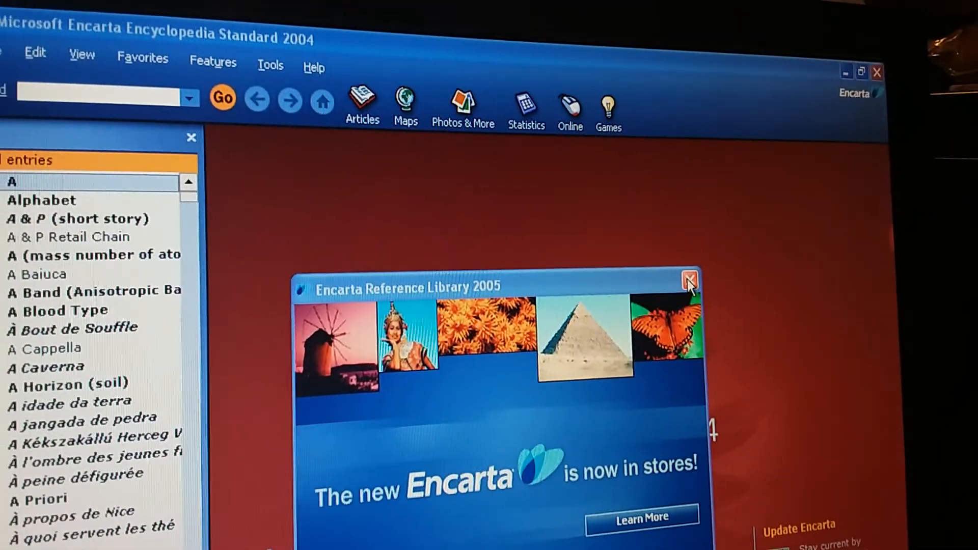
Dismiss the Encarta Reference Library 2005 advertisement pop-up.
click(687, 281)
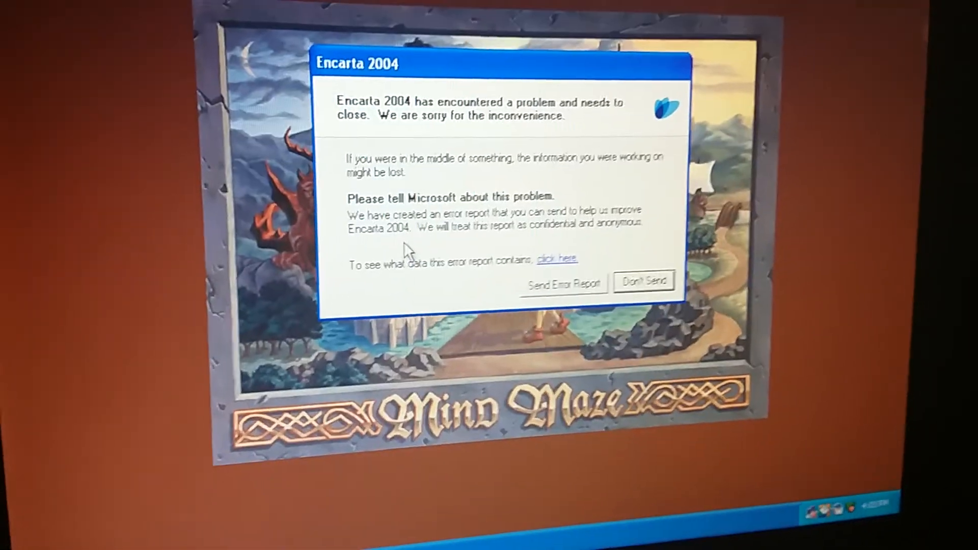
Close the crashed Encarta with Don't Send on the error report.
click(644, 281)
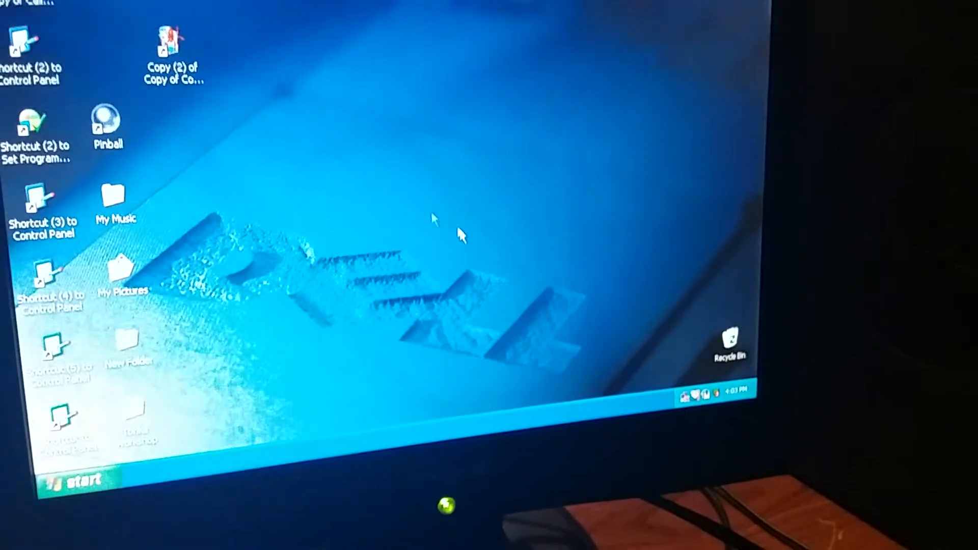
Bring up the Start menu to reach Turn Off Computer.
click(71, 481)
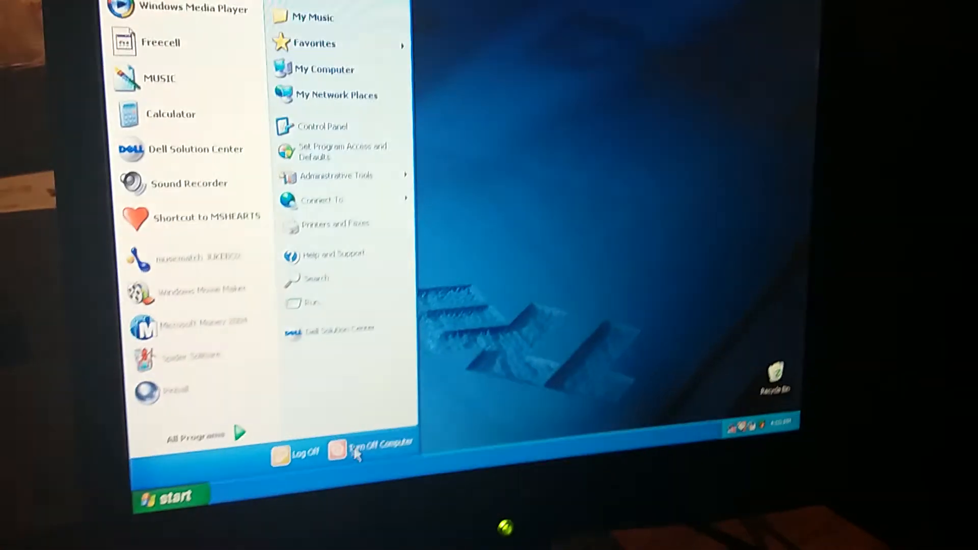